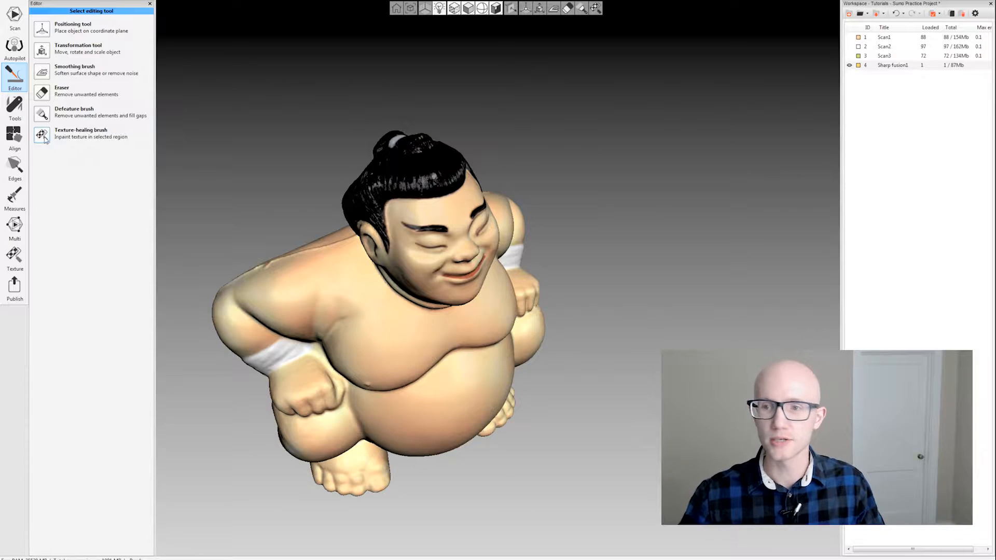
Step: Start the texture-healing brush on the fused sumo figurine model
click(66, 133)
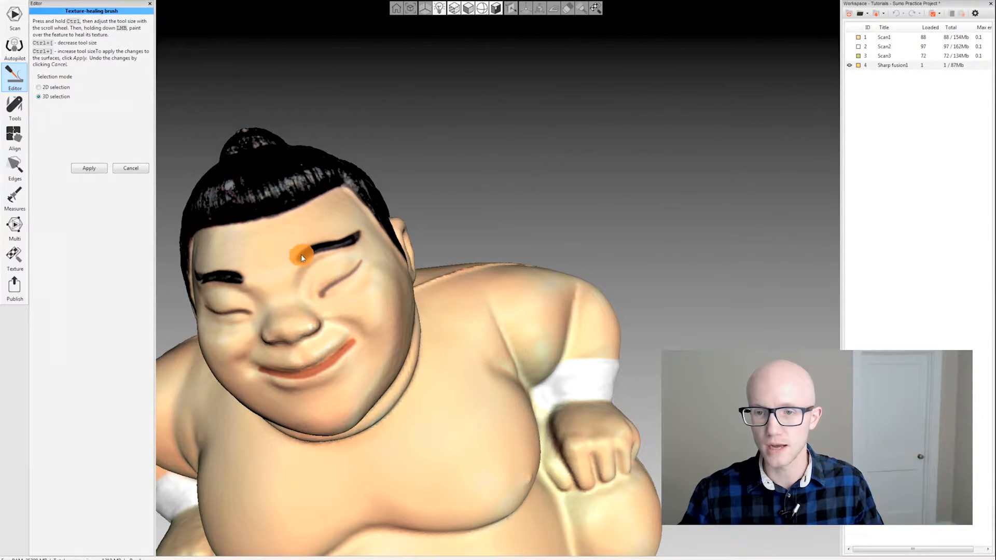
Step: Paint over the right-hand eyebrow with the healing brush to mark it
drag(302, 257, 347, 244)
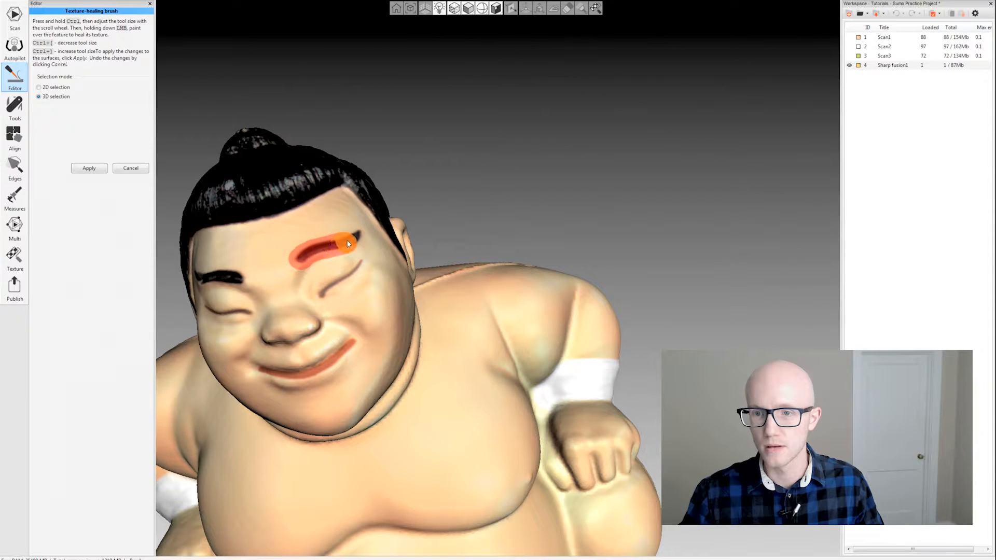
click(89, 168)
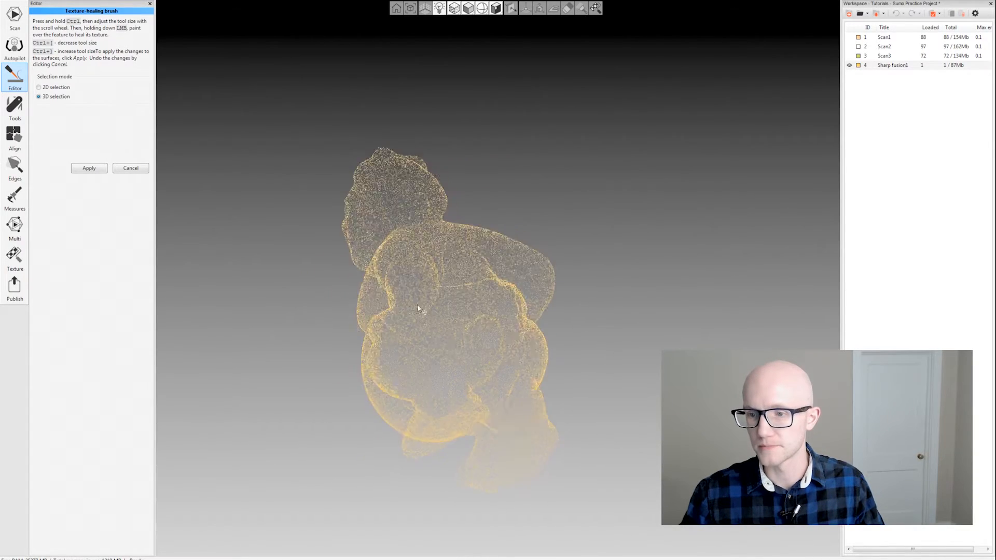
Step: Apply the healed eyebrow texture and orbit the figurine to check it
click(90, 168)
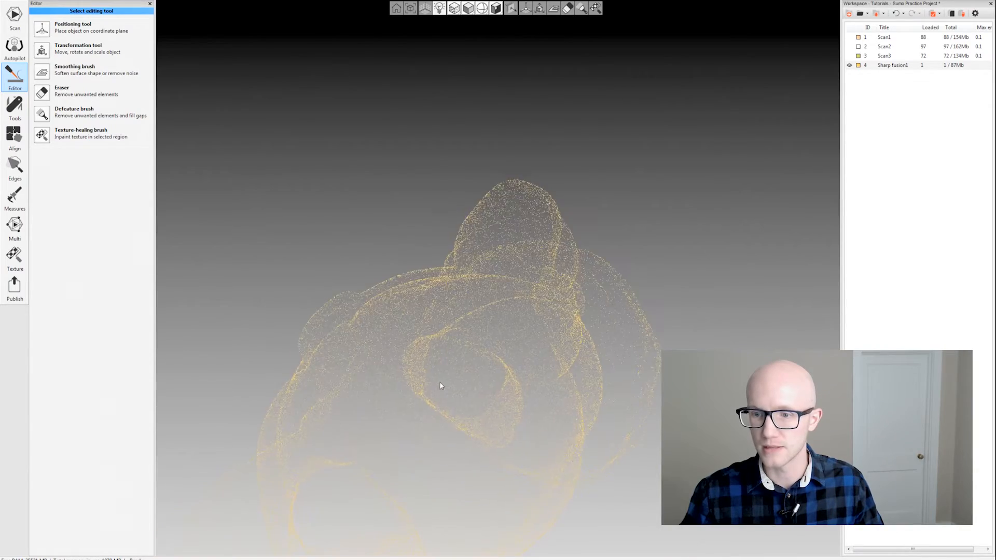
drag(442, 385, 419, 276)
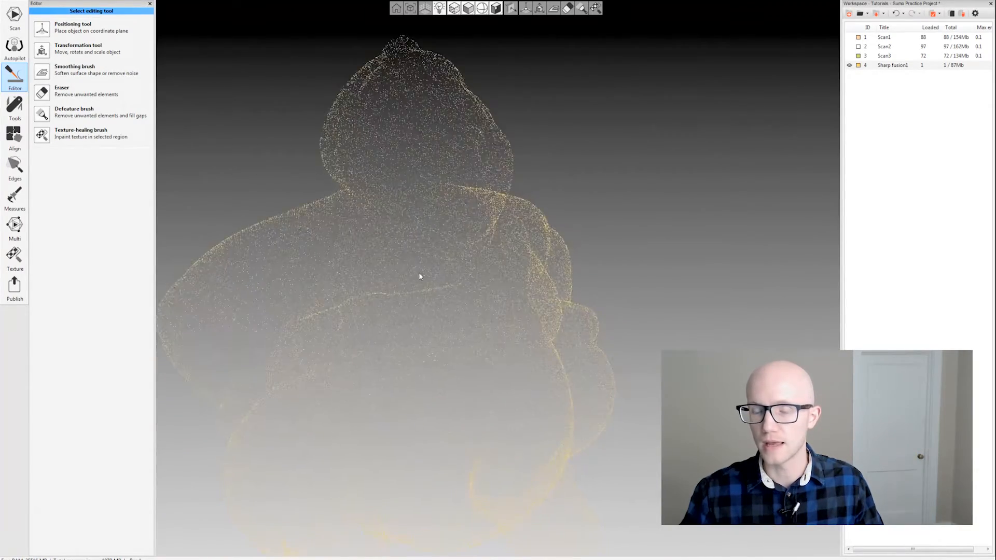